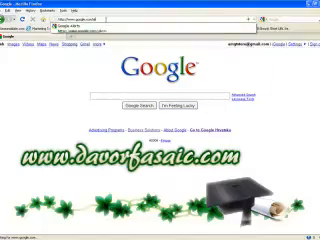
- Open Google Alerts and view the raw RSS feed for the 'email marketing' alert
left_click(117, 30)
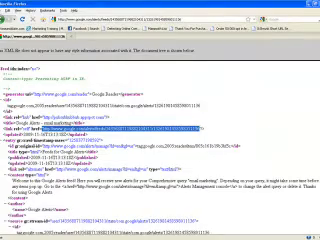
- Go to twitterfeed.com in a new tab and fill in the login email and password
type("twitter.com")
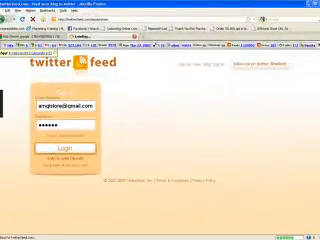
- Log into Twitterfeed and start a new feed at Step 1
left_click(58, 151)
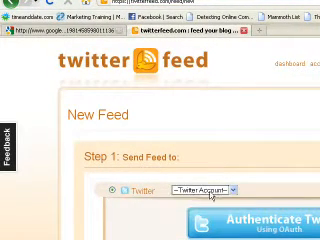
- Scroll to Step 2 and type a feed name starting 'Email m' and 'number one'
scroll("down", 3)
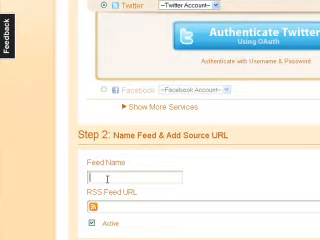
type("Email mas")
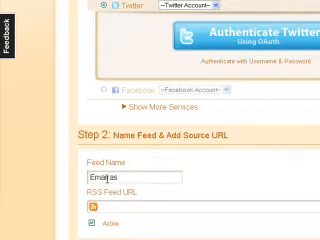
type("number one.com")
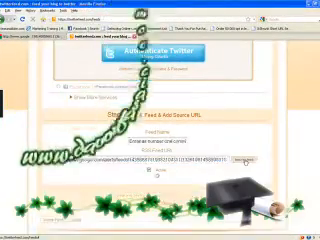
- Add the Google Alerts RSS URL to the feed and confirm it parses OK
scroll("down", 3)
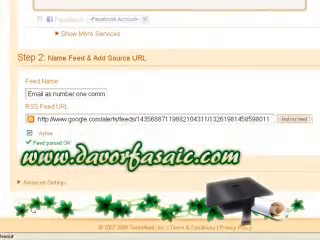
scroll("down", 3)
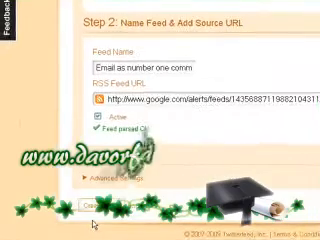